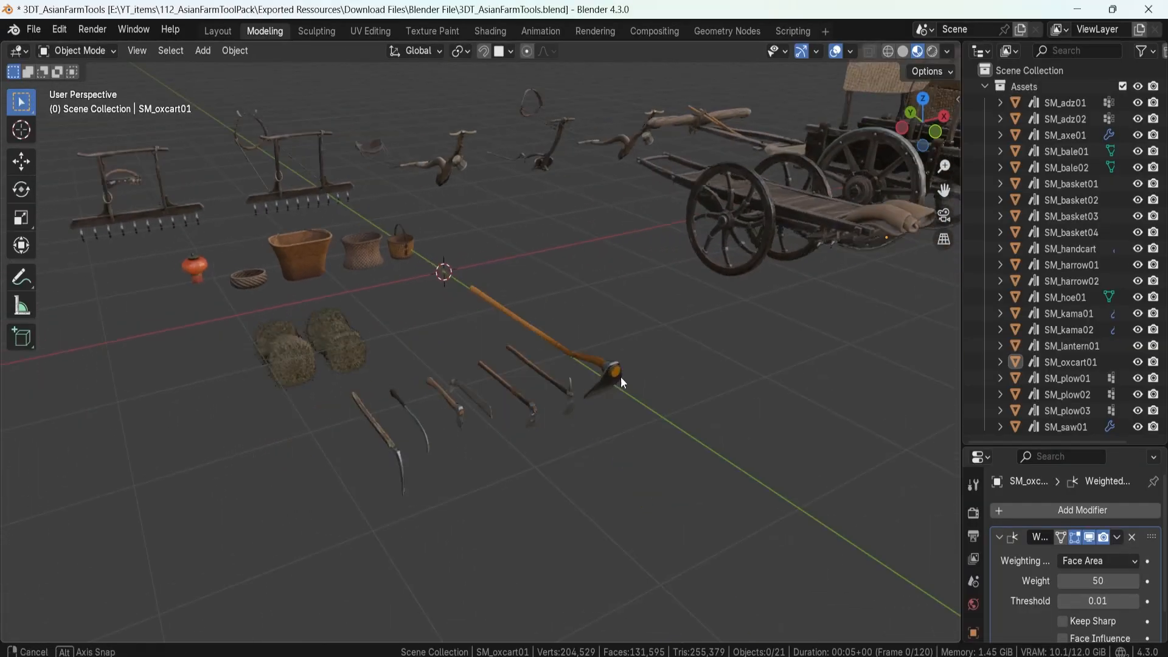
Orbit around the covered ox cart from the front, then over to the baskets and plows
{"action": "left_click_drag", "start_coordinate": [622, 382], "coordinate": [643, 378]}
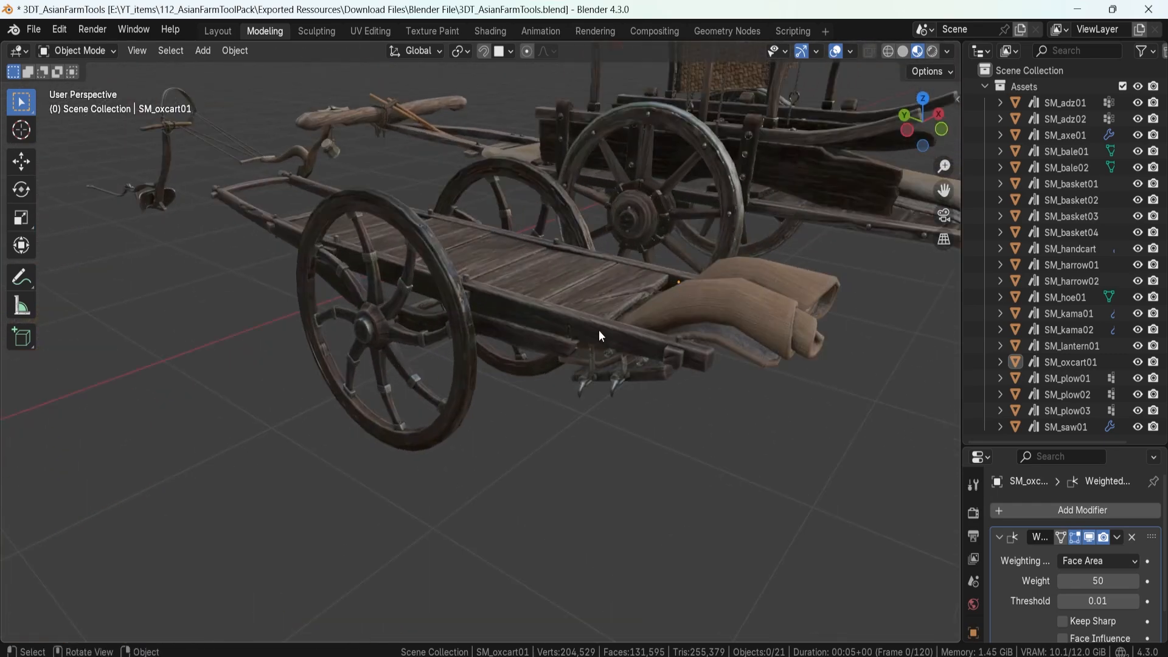
{"action": "left_click_drag", "start_coordinate": [599, 335], "coordinate": [645, 354]}
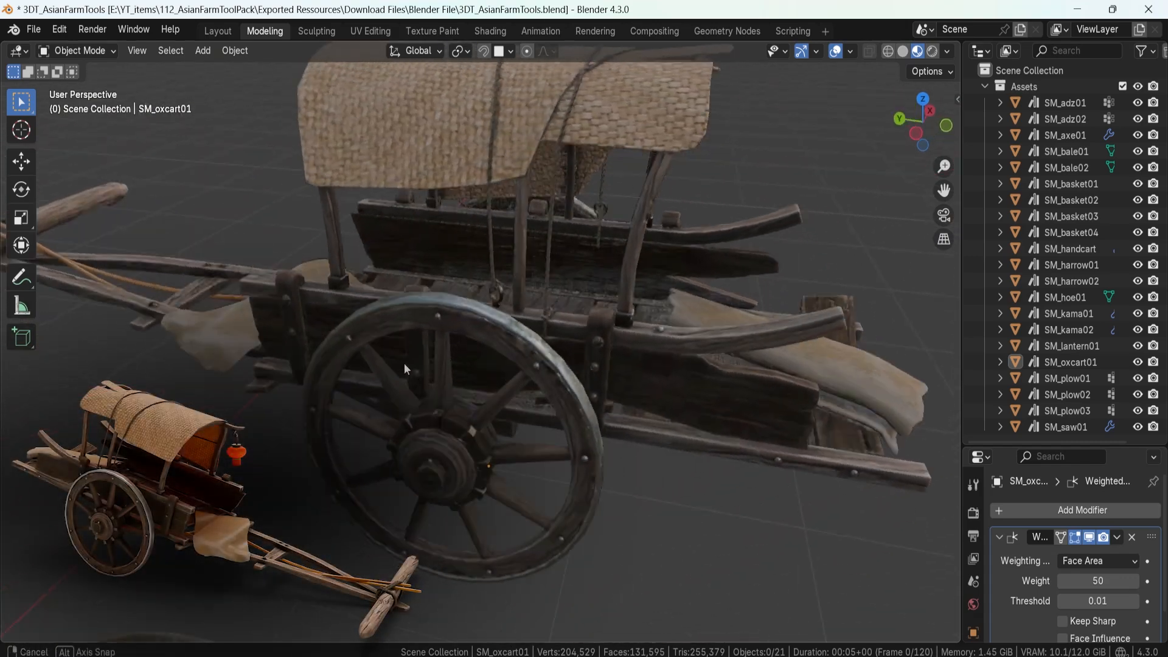
{"action": "left_click_drag", "start_coordinate": [406, 368], "coordinate": [658, 370]}
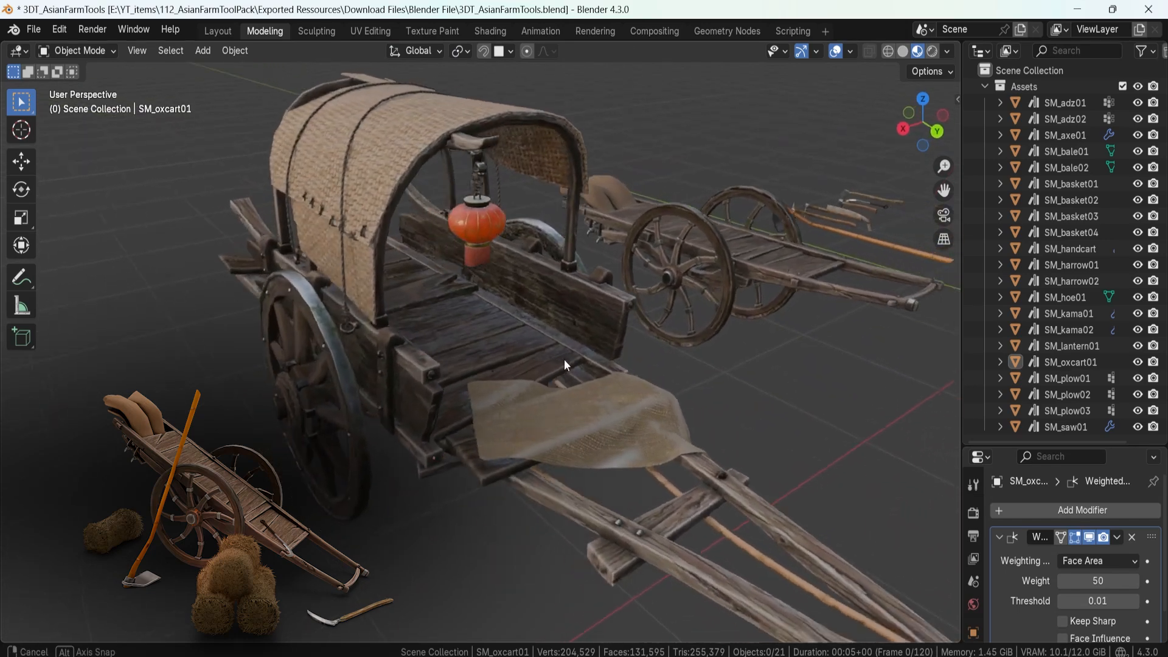
{"action": "left_click_drag", "start_coordinate": [567, 365], "coordinate": [588, 357]}
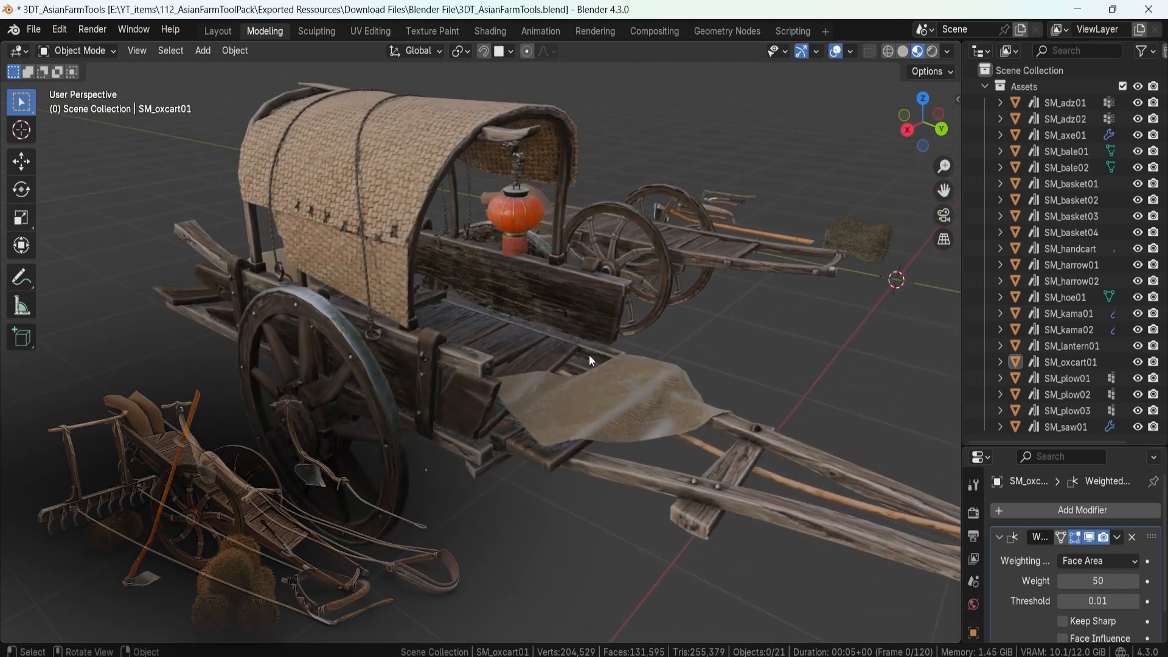
{"action": "left_click_drag", "start_coordinate": [588, 362], "coordinate": [529, 358]}
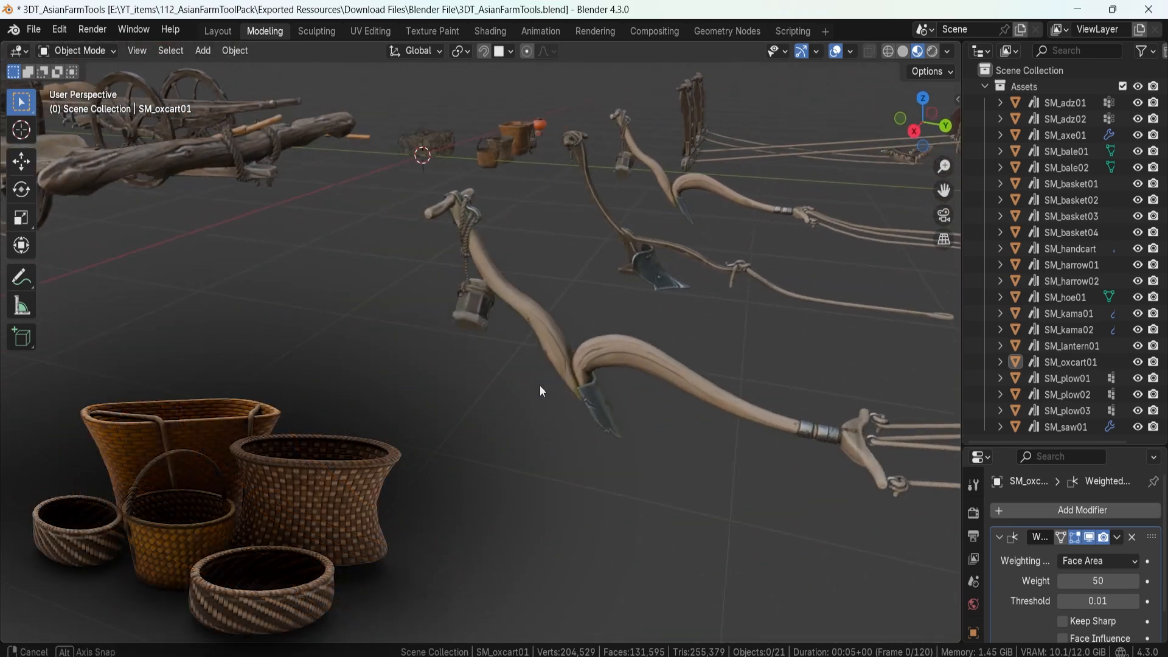
Follow the plow ropes, blade and handle up close, then move to the harrows
{"action": "left_click_drag", "start_coordinate": [541, 391], "coordinate": [436, 350]}
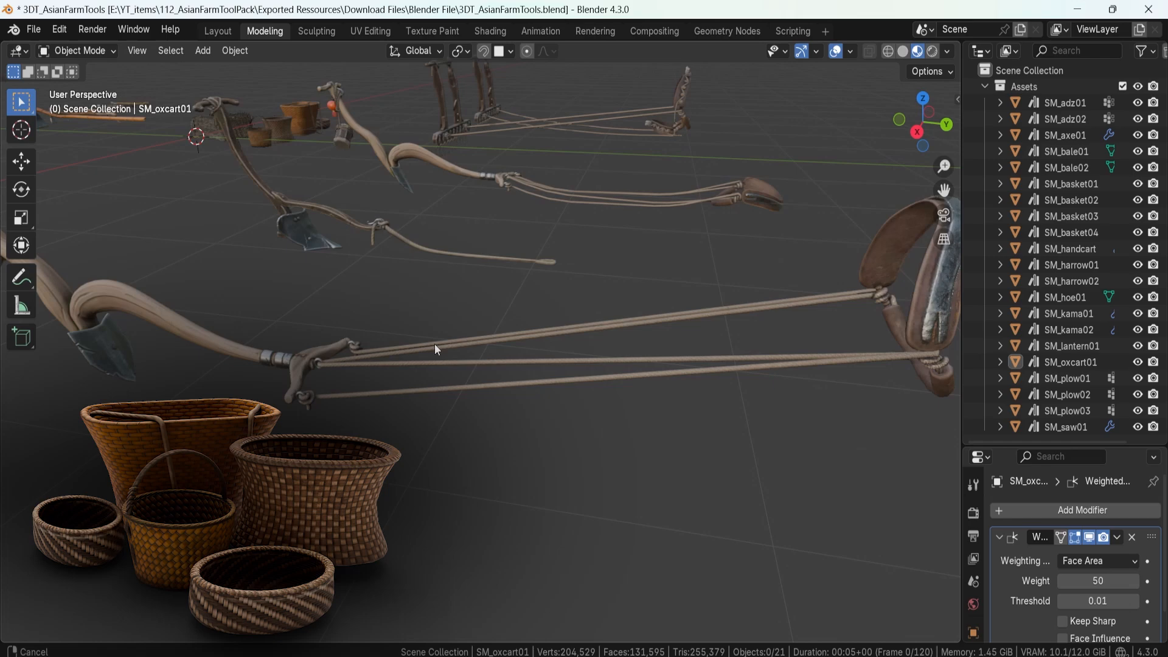
{"action": "left_click_drag", "start_coordinate": [435, 351], "coordinate": [514, 402]}
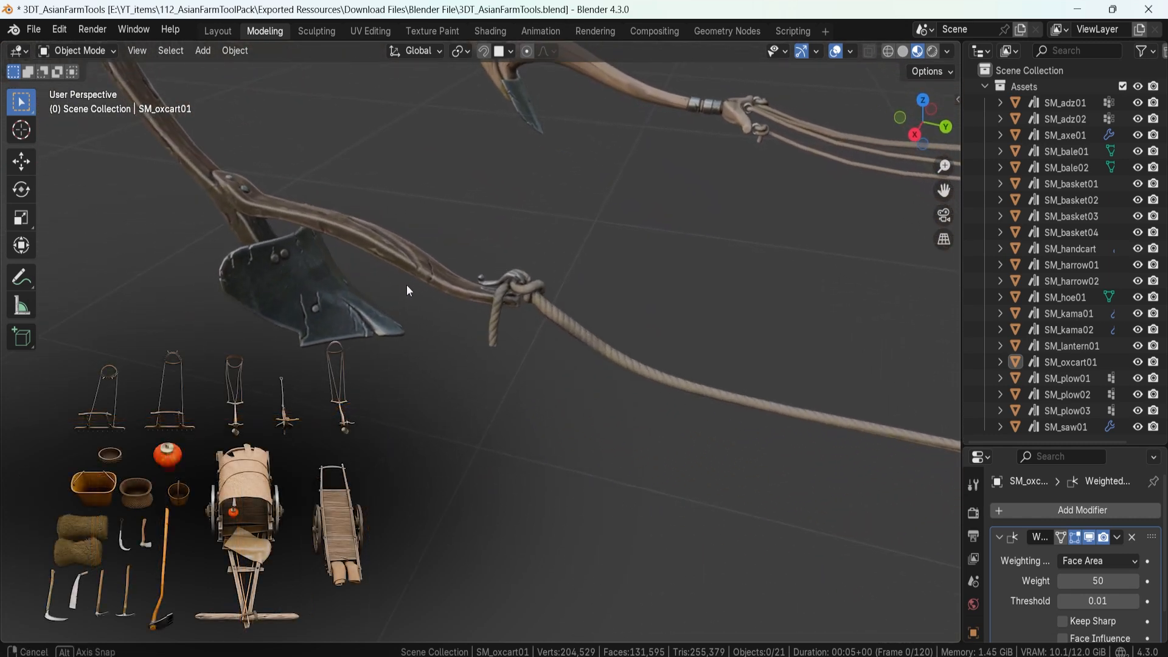
{"action": "left_click_drag", "start_coordinate": [410, 291], "coordinate": [511, 417]}
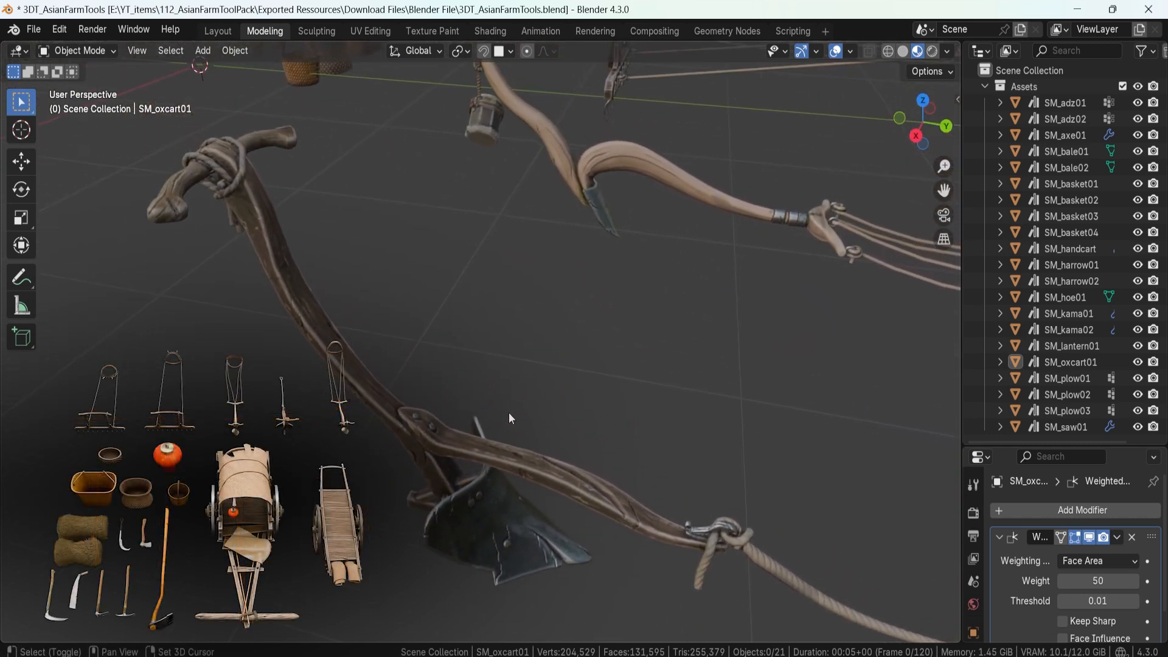
{"action": "left_click_drag", "start_coordinate": [510, 417], "coordinate": [558, 387]}
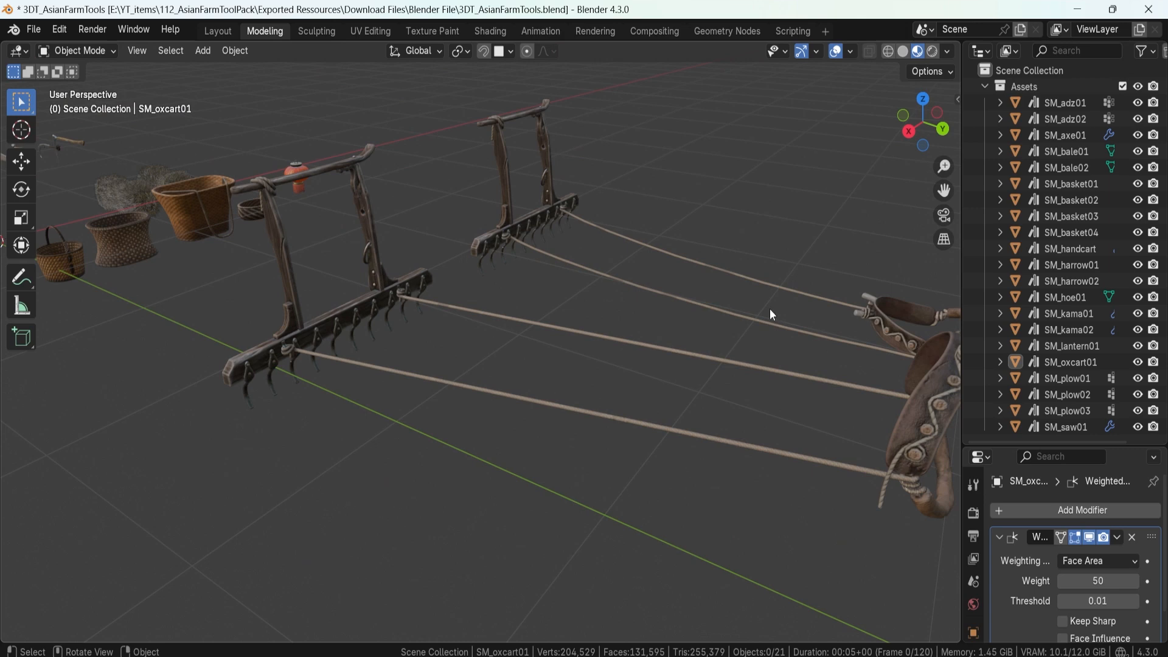
Orbit the harrows and yoke, examine the harrow tines, then move toward the baskets
{"action": "left_click_drag", "start_coordinate": [771, 312], "coordinate": [492, 276]}
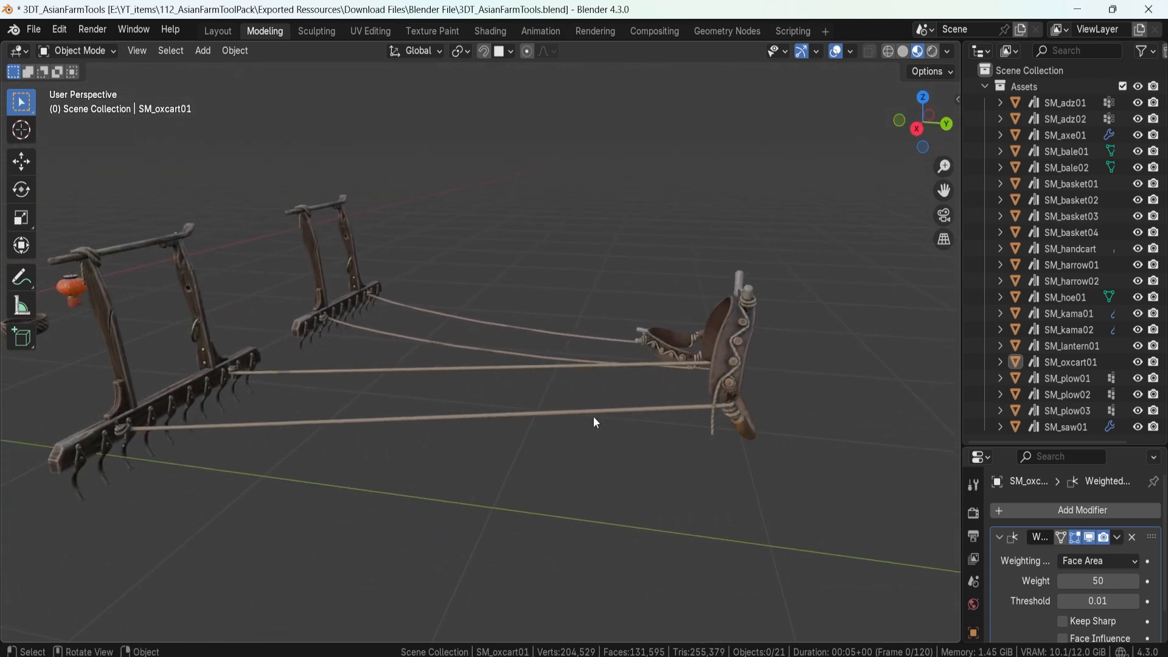
{"action": "left_click_drag", "start_coordinate": [594, 422], "coordinate": [767, 387]}
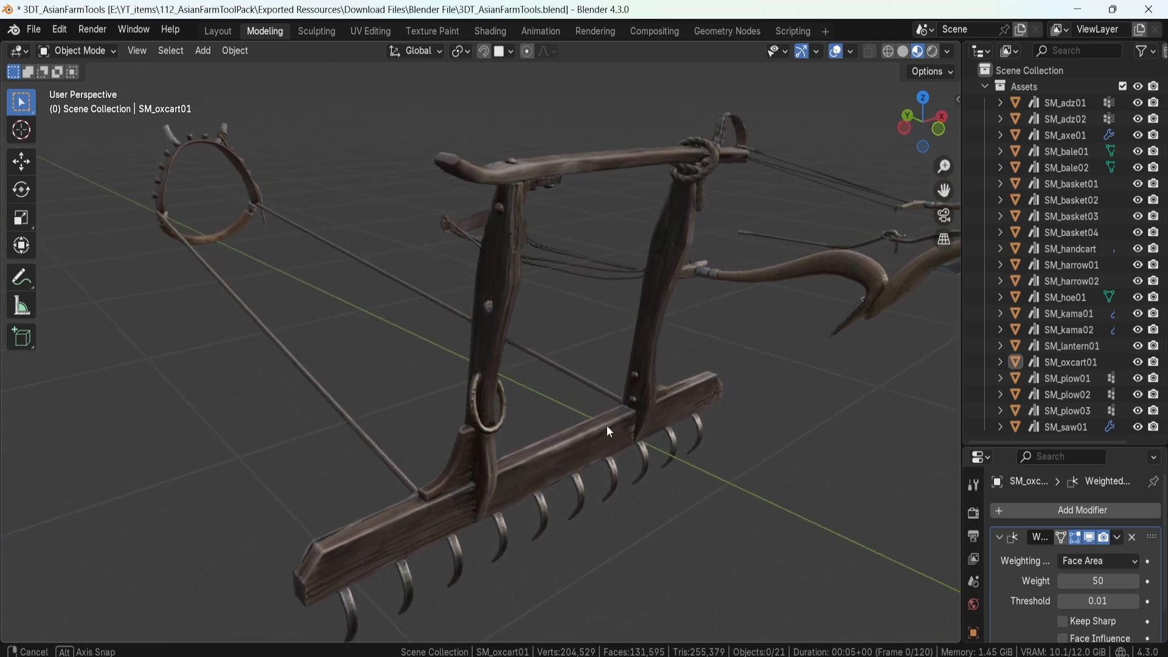
{"action": "left_click_drag", "start_coordinate": [607, 431], "coordinate": [537, 462]}
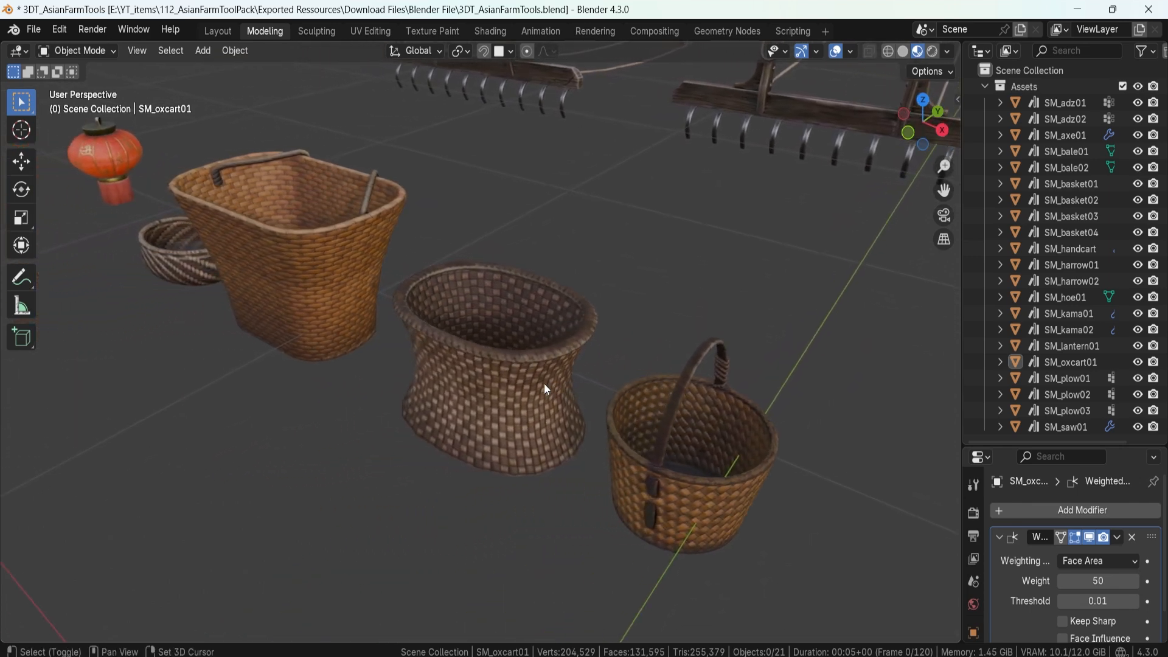
Pan the view over to the hand tools
{"action": "left_click_drag", "start_coordinate": [544, 388], "coordinate": [650, 391]}
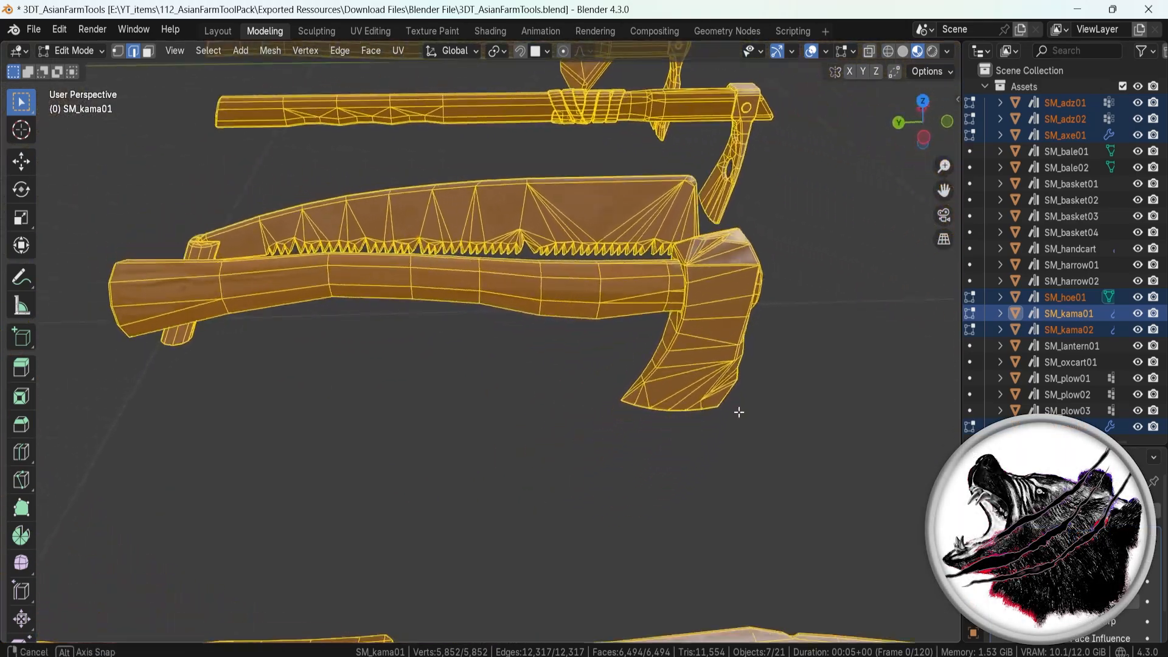
{"action": "key", "text": "Tab"}
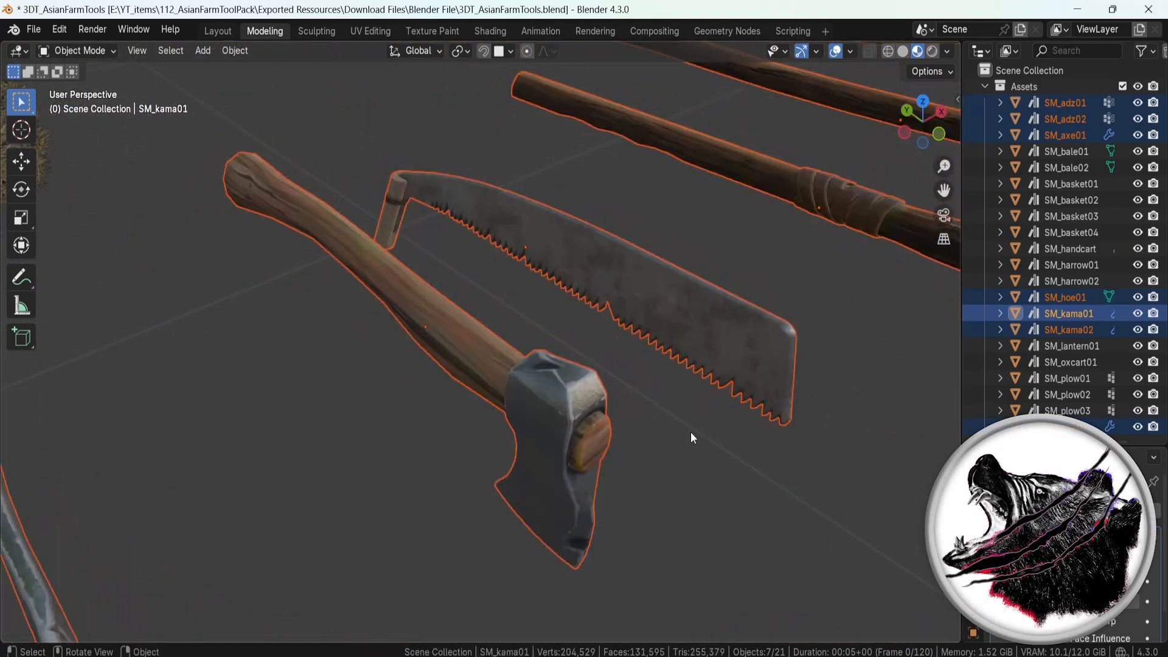
{"action": "key", "text": "Tab"}
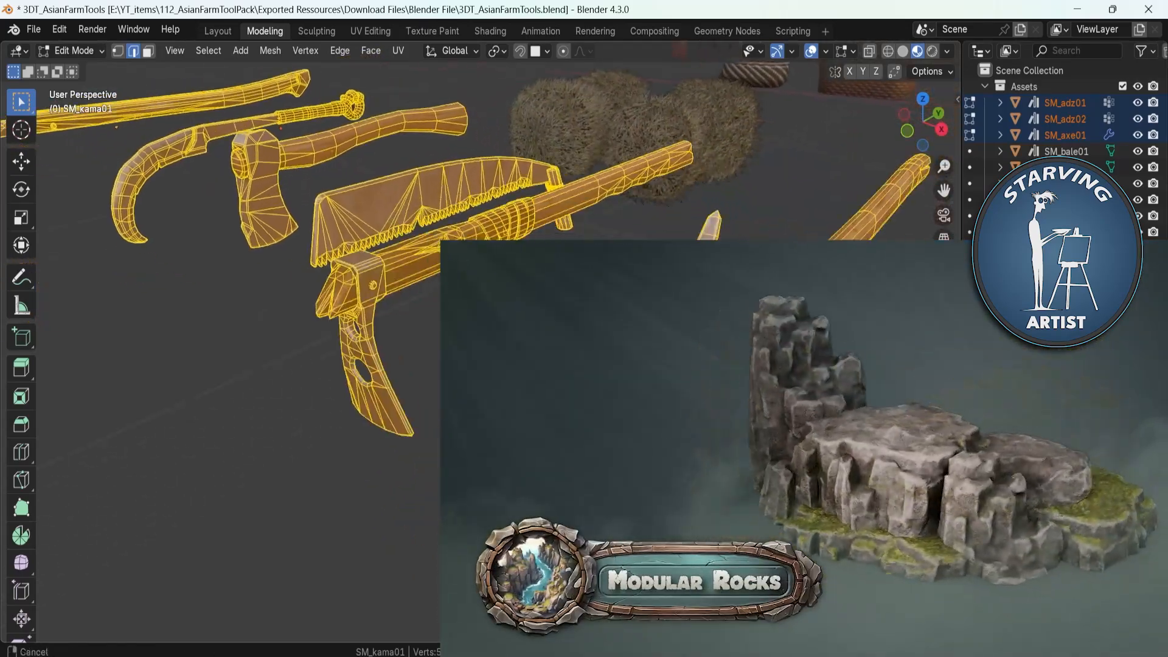
Return the tools to Object Mode, toggling Edit Mode while passing the hand cart and ox cart
{"action": "key", "text": "Tab"}
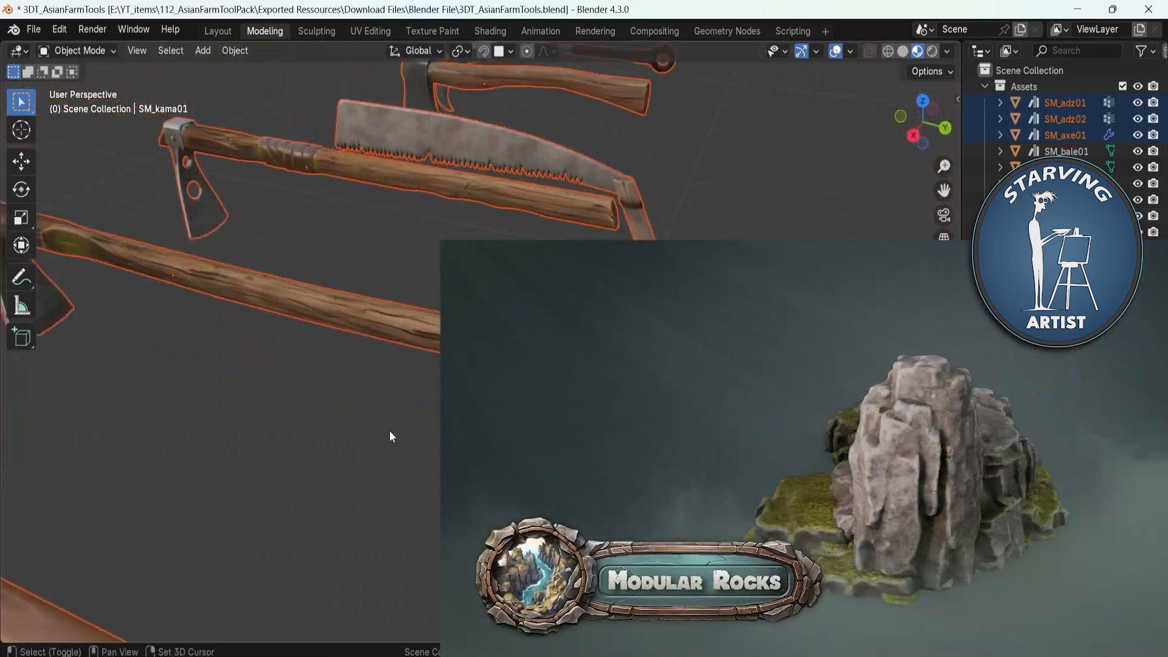
{"action": "key", "text": "Tab"}
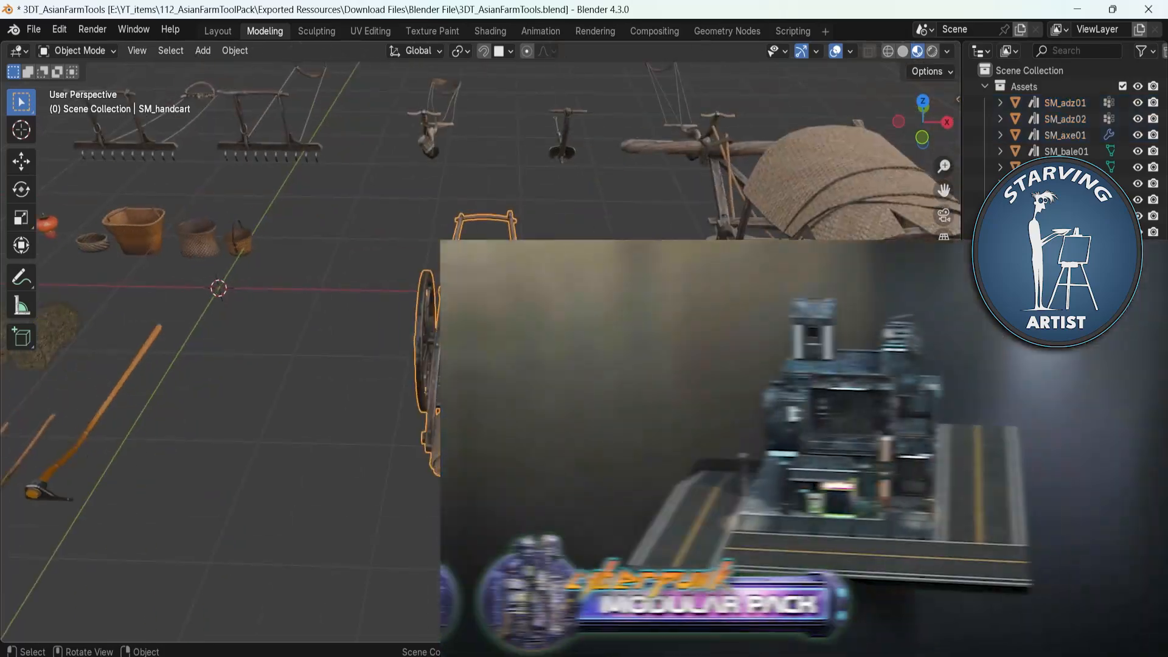
{"action": "key", "text": "Tab"}
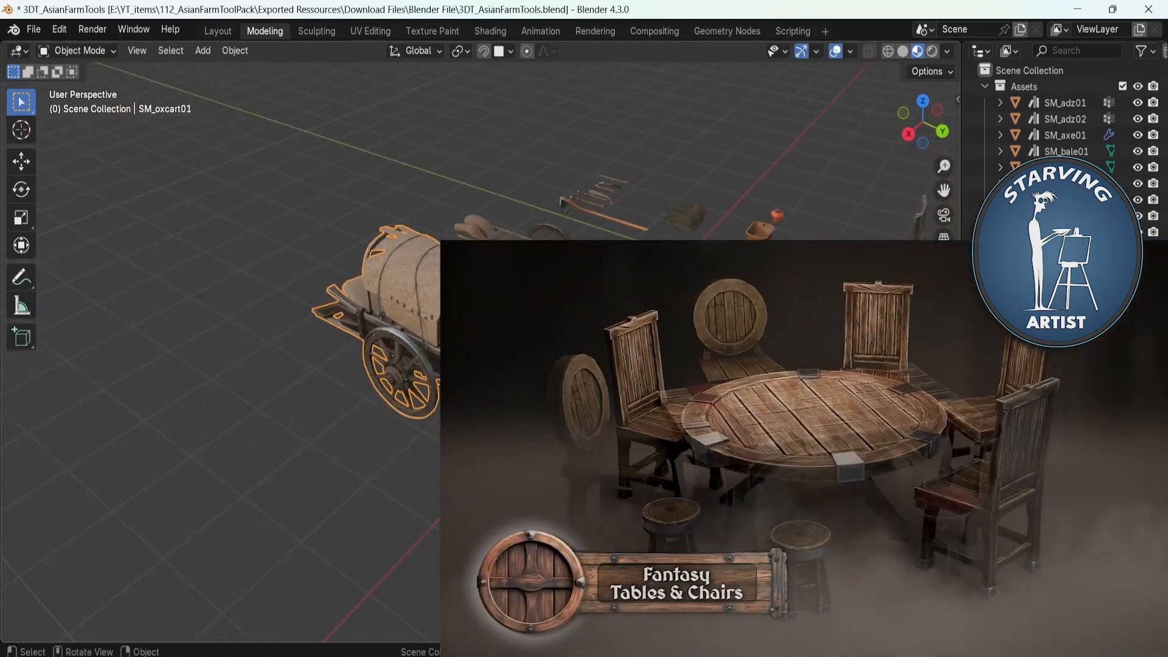
{"action": "key", "text": "Tab"}
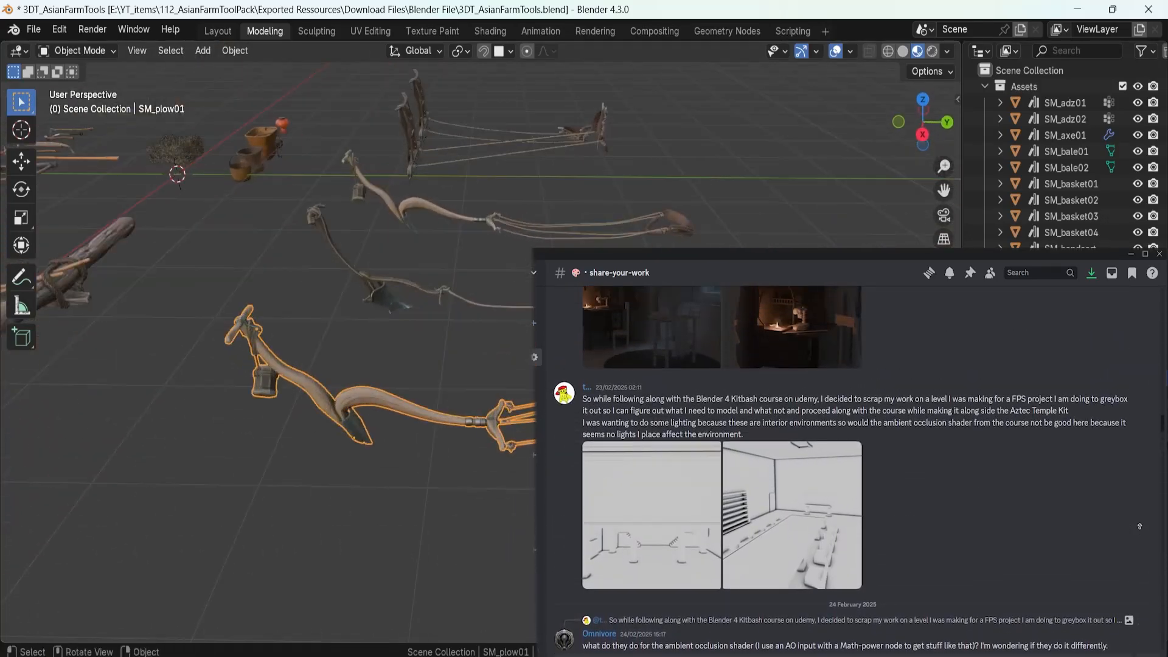
Toggle Edit Mode while bringing the three plows into view
{"action": "key", "text": "Tab"}
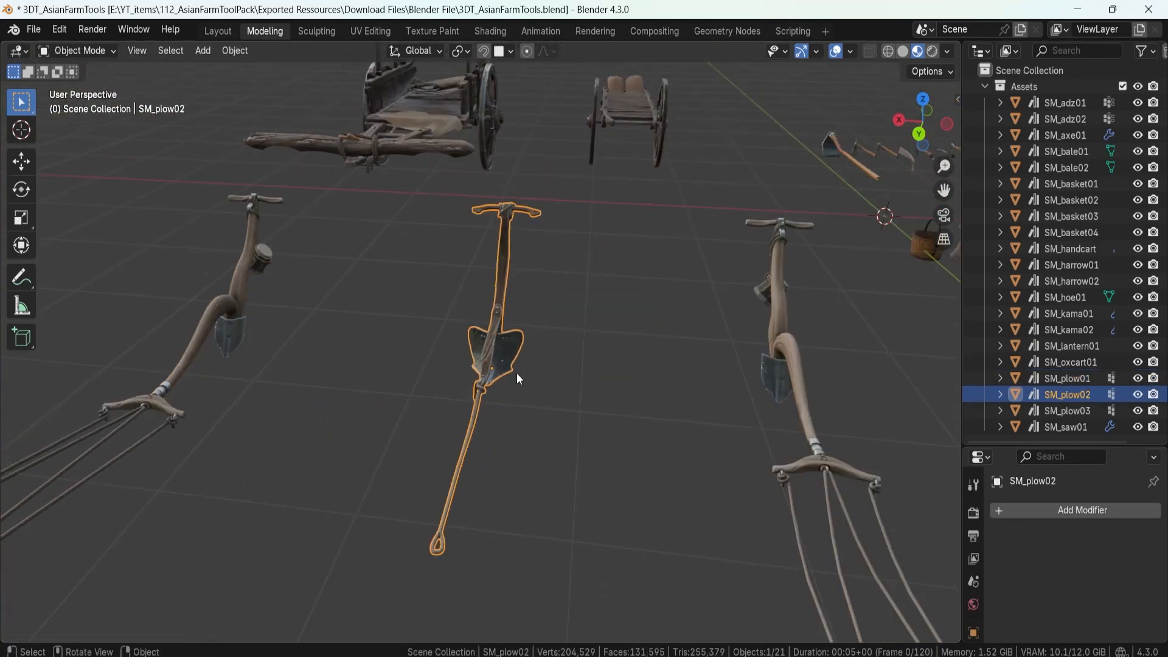
Preview SM_plow02's wireframe, then show the four baskets and lantern in Edit Mode
{"action": "key", "text": "Tab"}
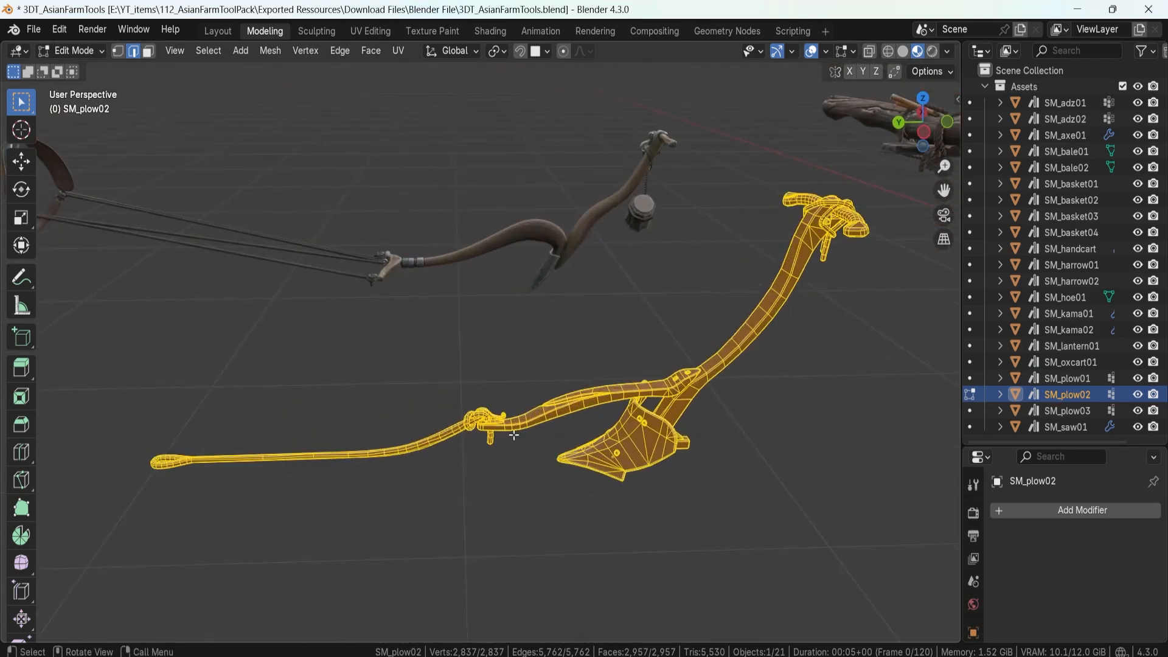
{"action": "key", "text": "Tab"}
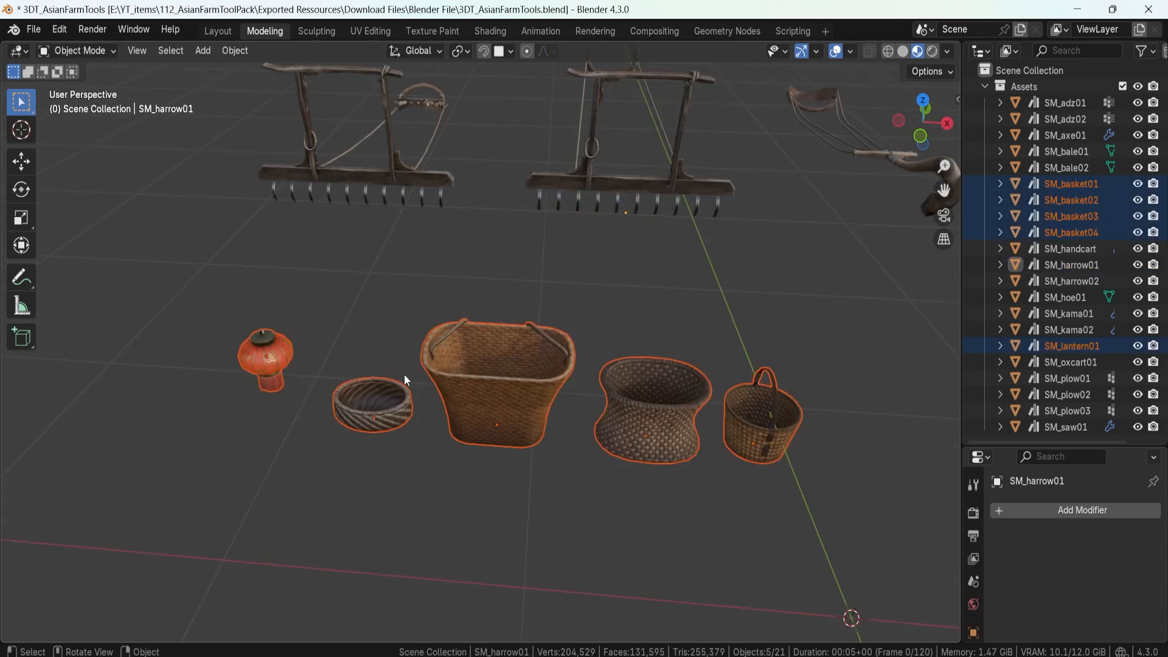
{"action": "key", "text": "Tab"}
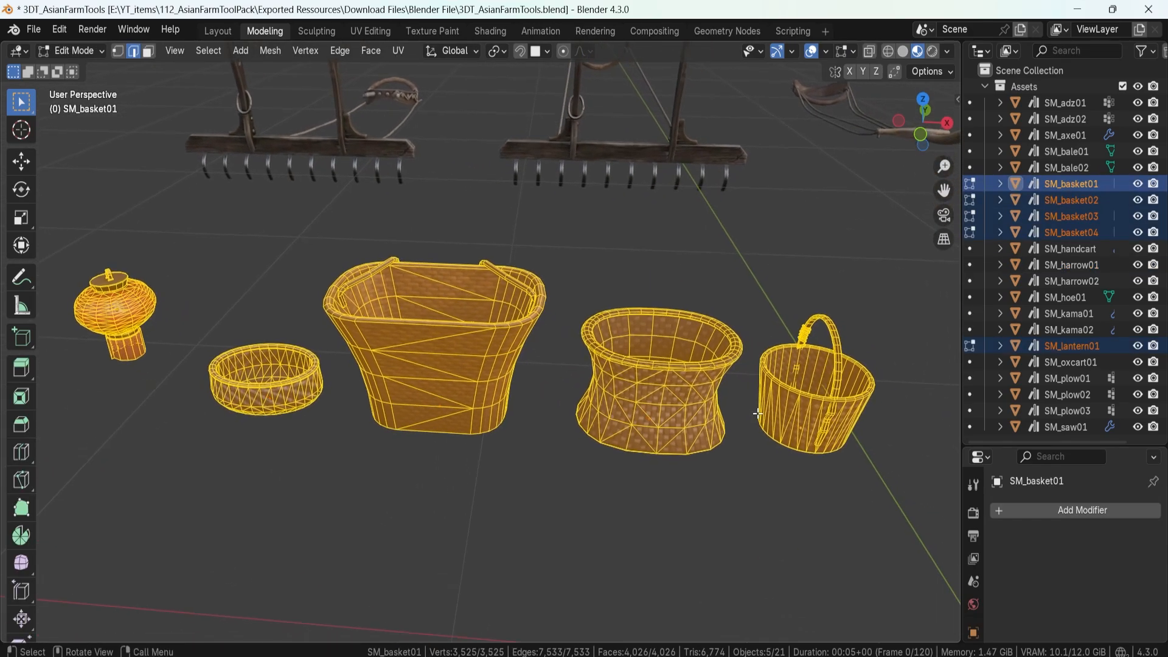